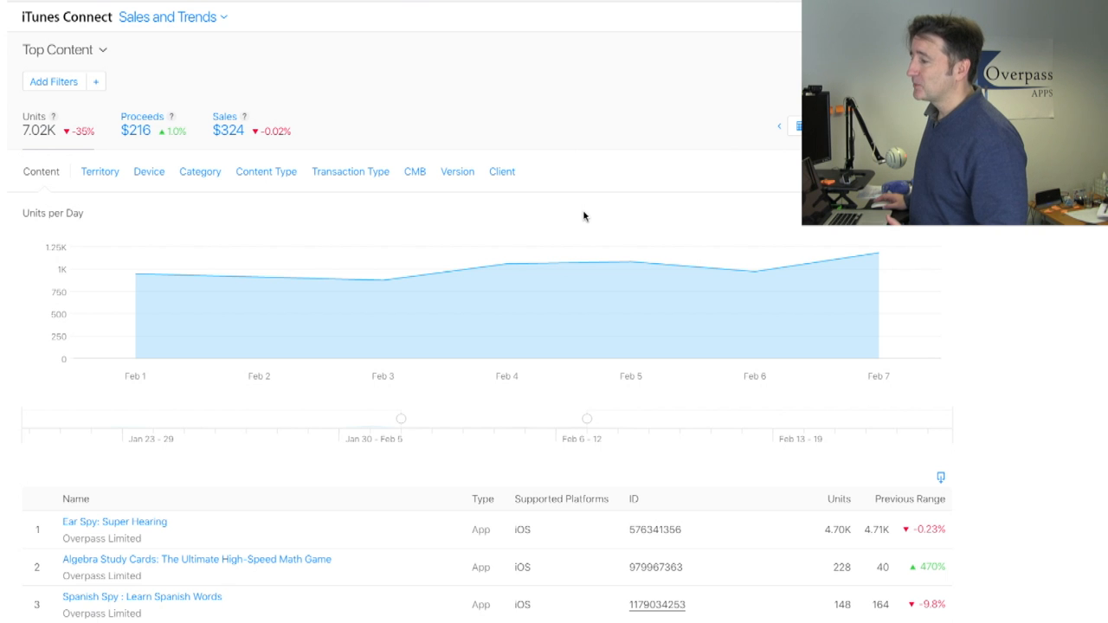
mouse_move(320, 304)
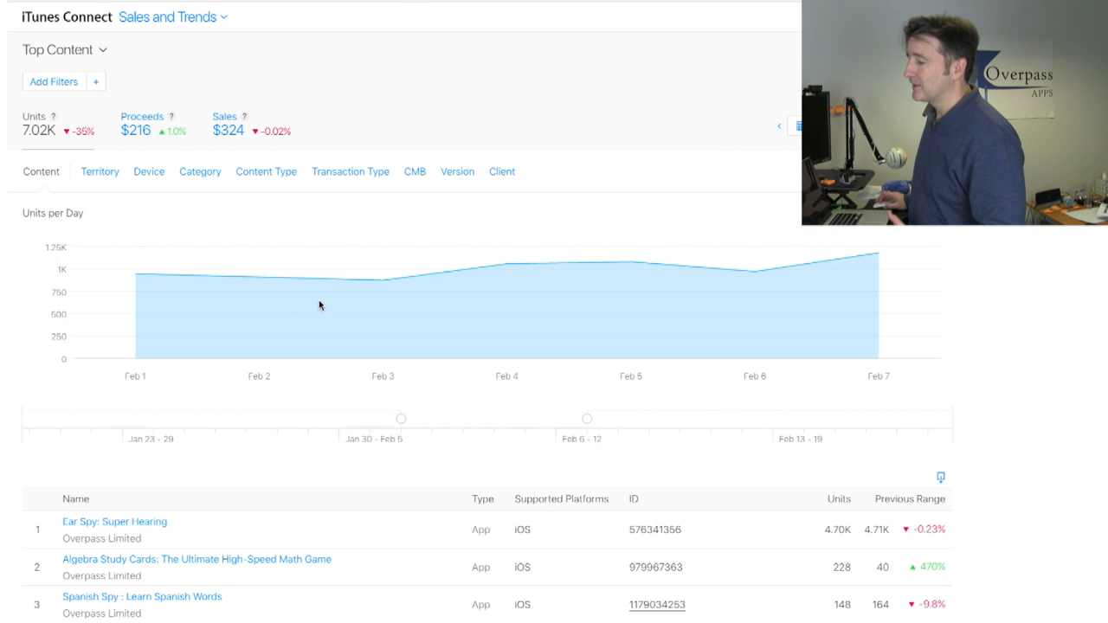
Chart proceeds per day ($216 total) and view the top ten products in USD.
scroll("down", 3)
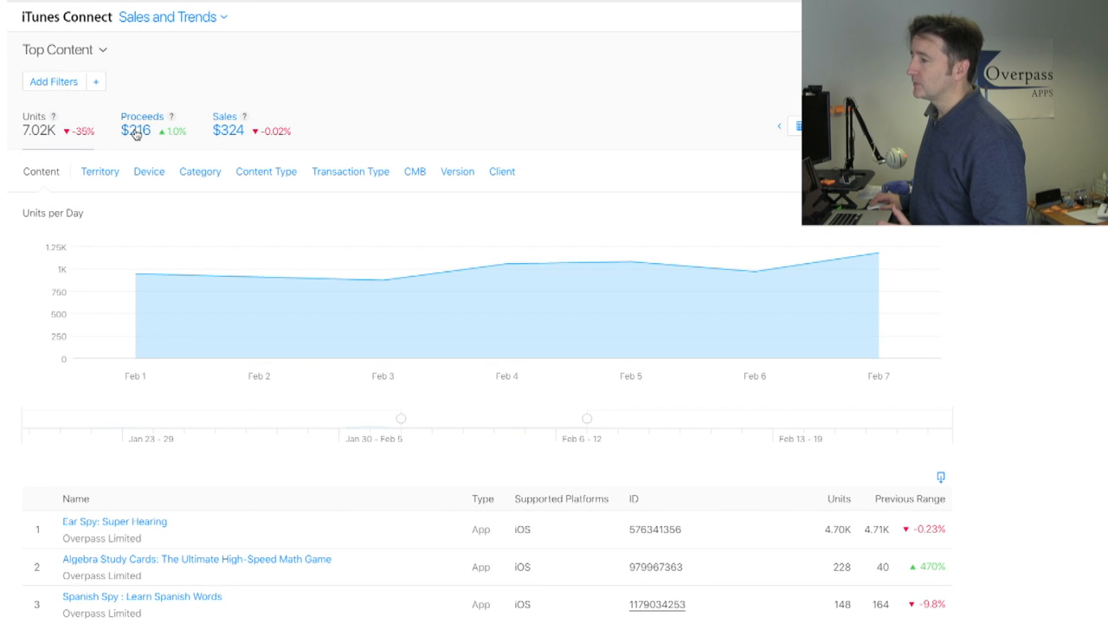
left_click(139, 130)
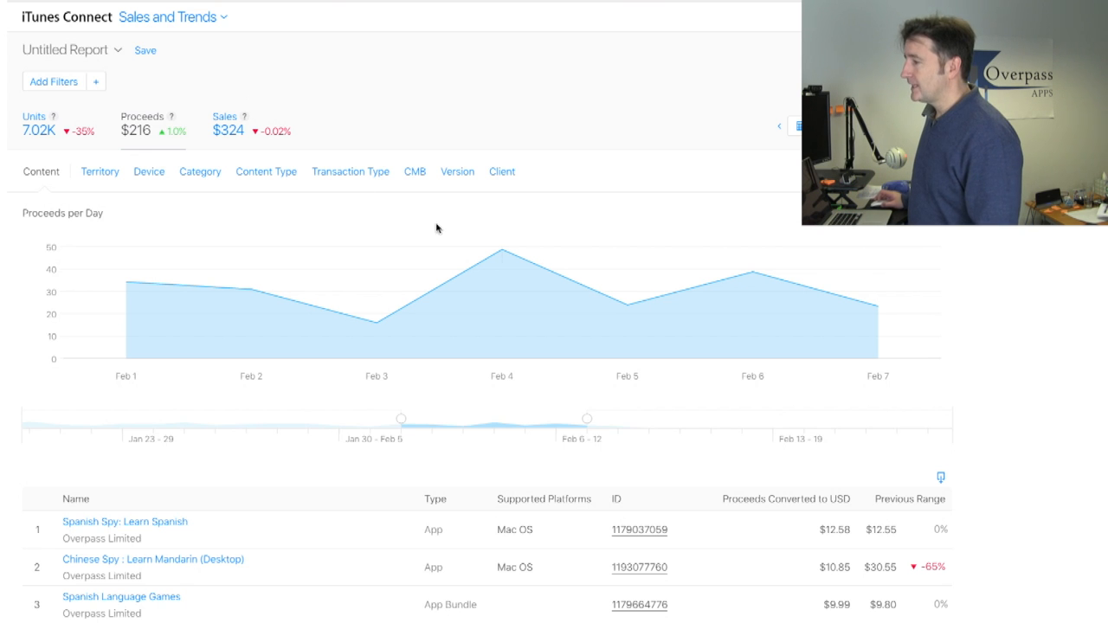
mouse_move(414, 297)
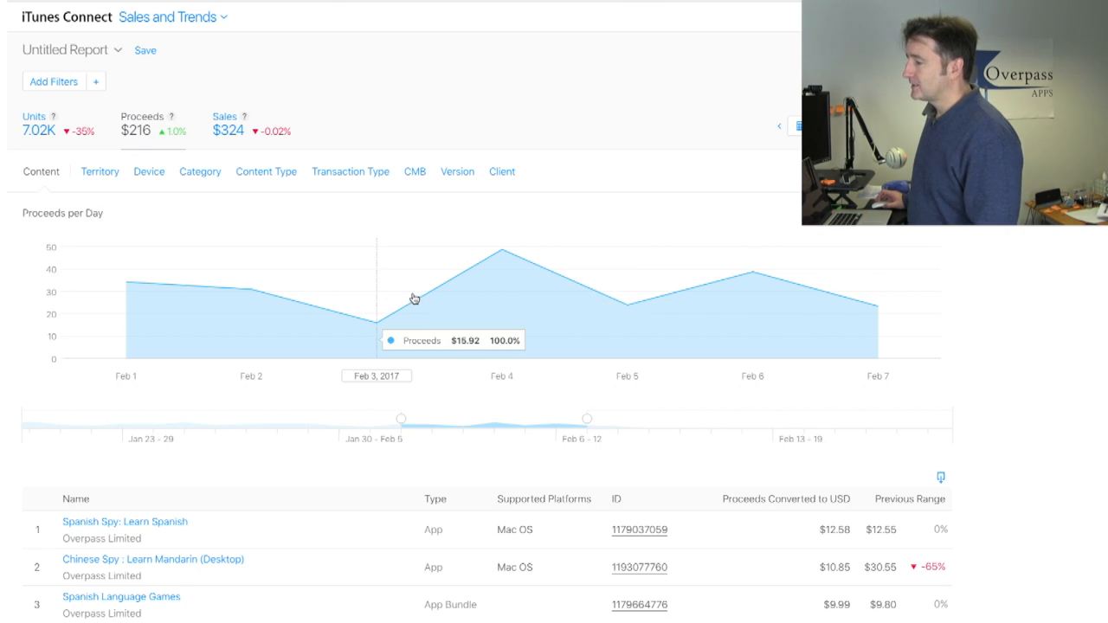
mouse_move(658, 295)
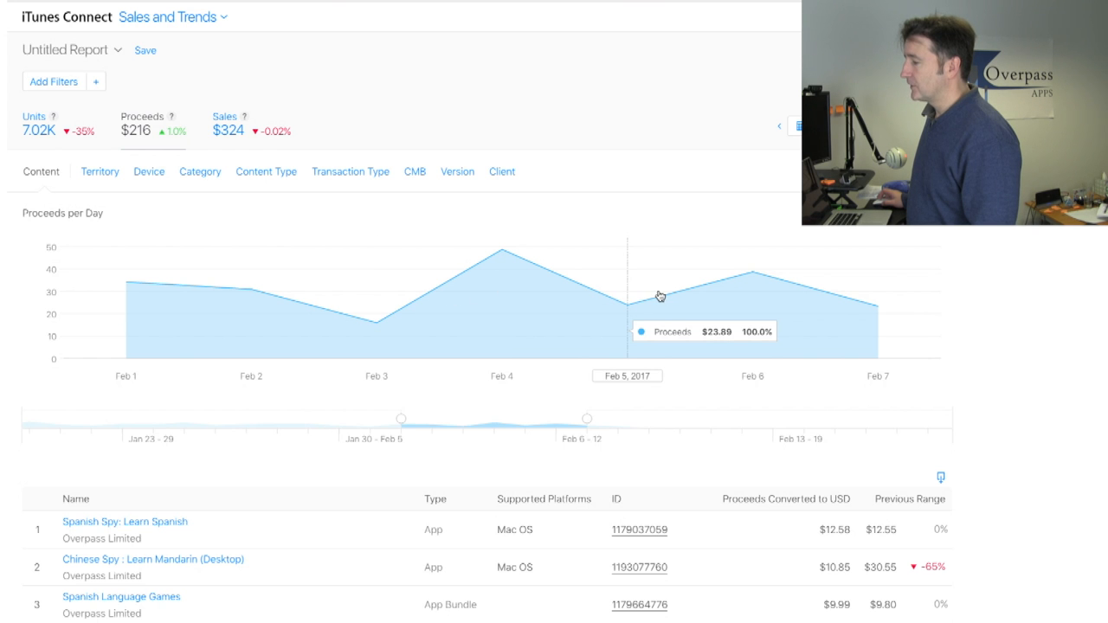
scroll("down", 3)
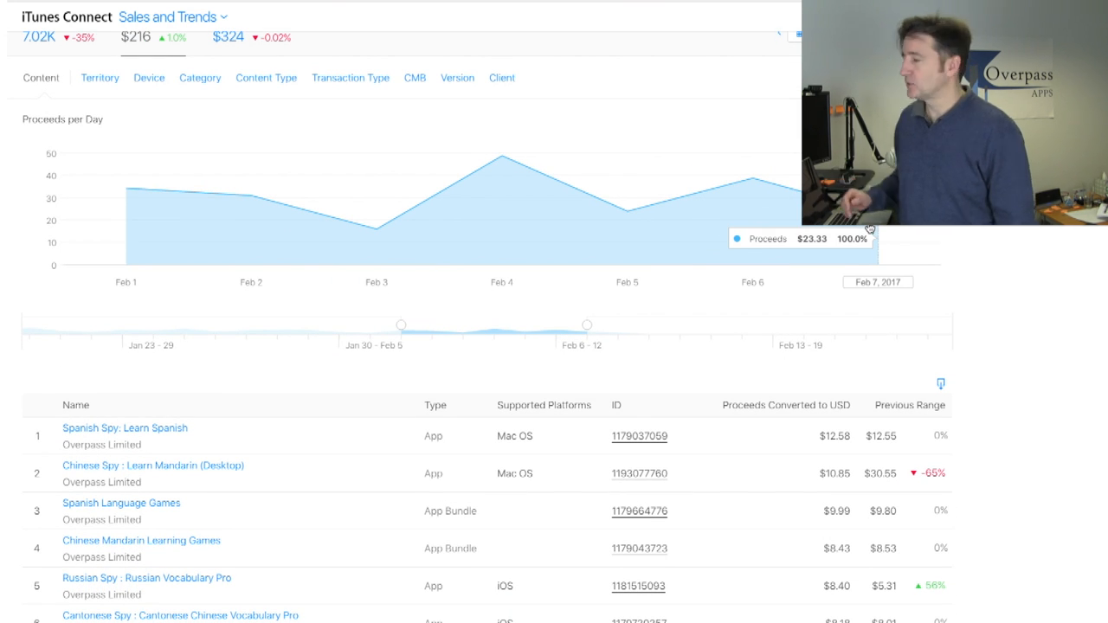
scroll("down", 3)
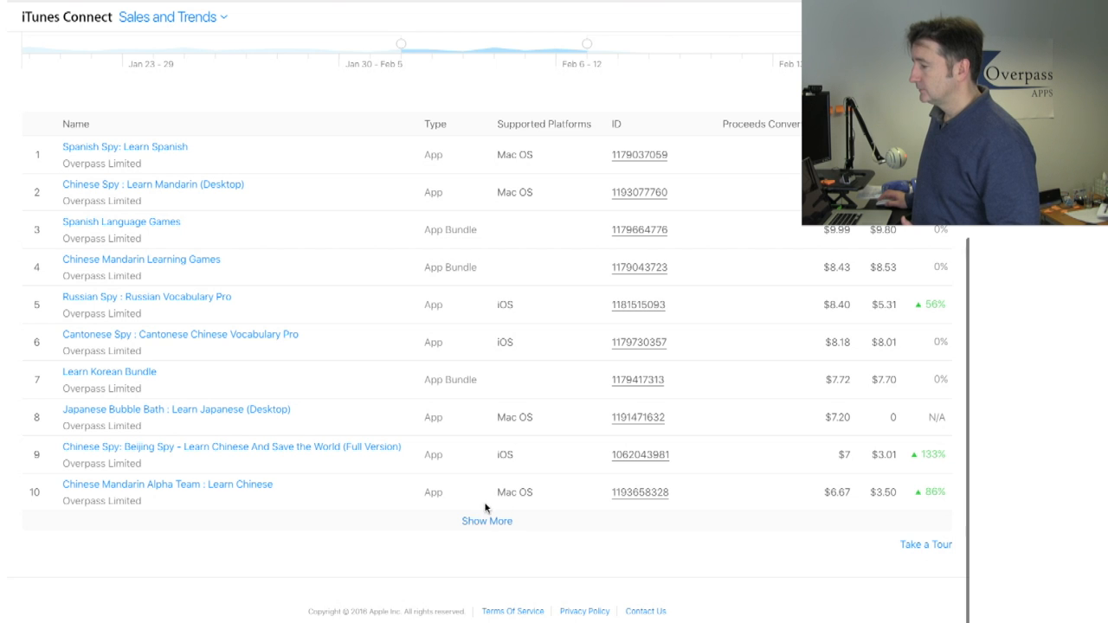
Show more than ten apps and browse the list, led by Ear Record at $186.
left_click(487, 520)
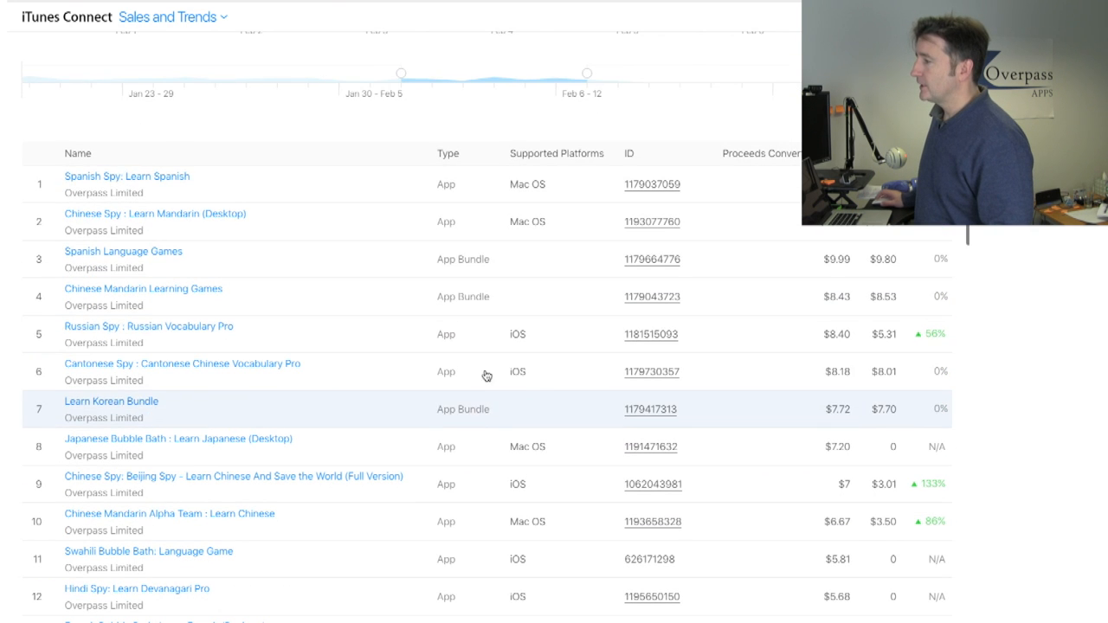
mouse_move(534, 202)
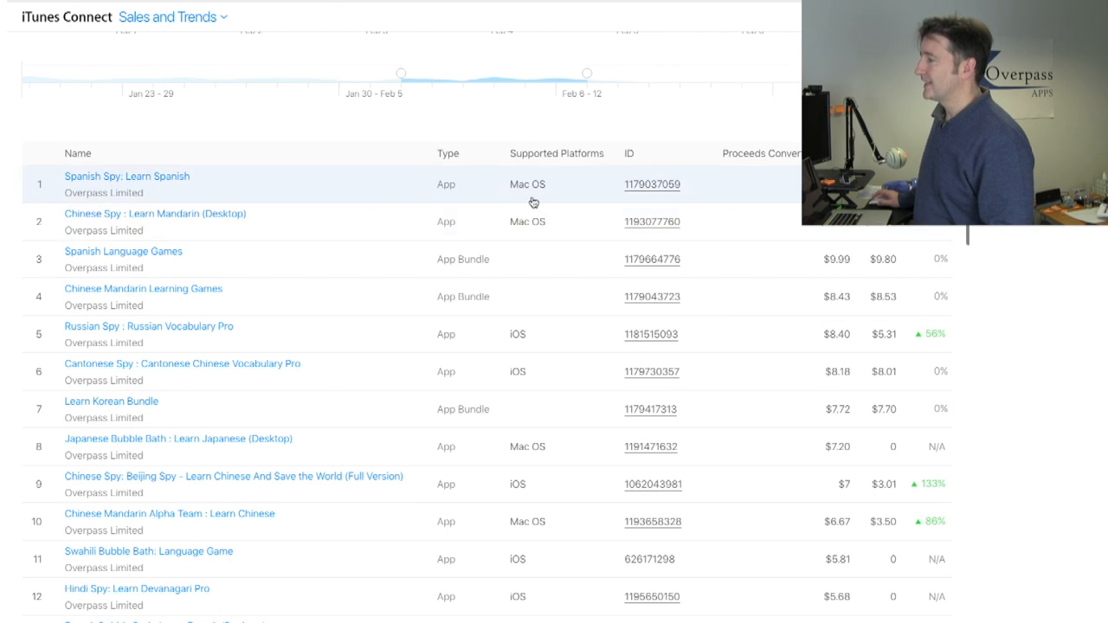
mouse_move(530, 237)
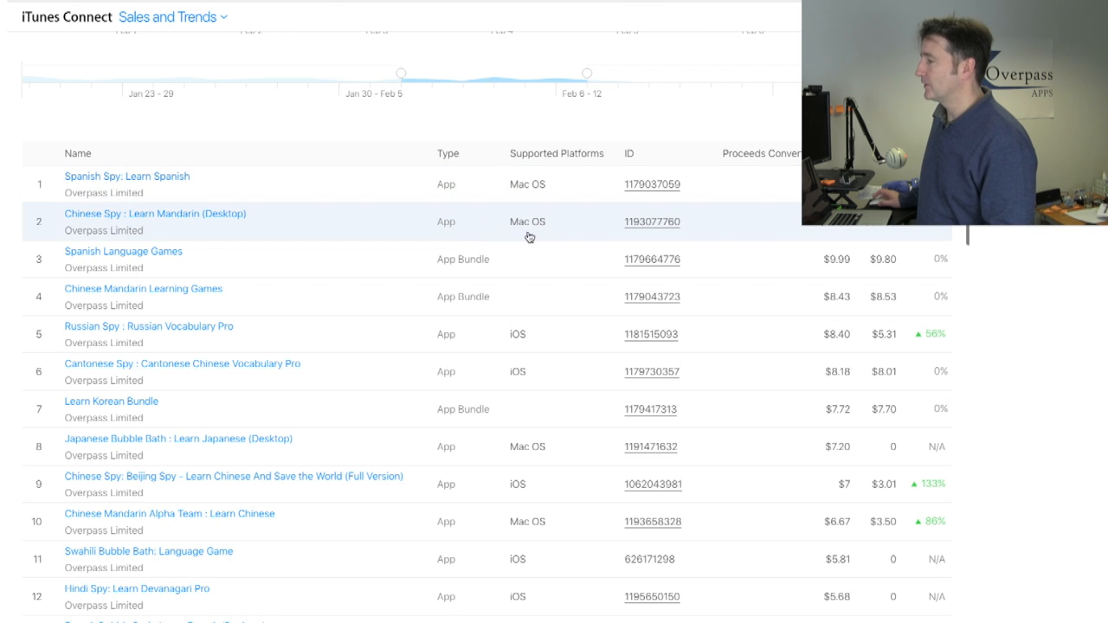
scroll("down", 3)
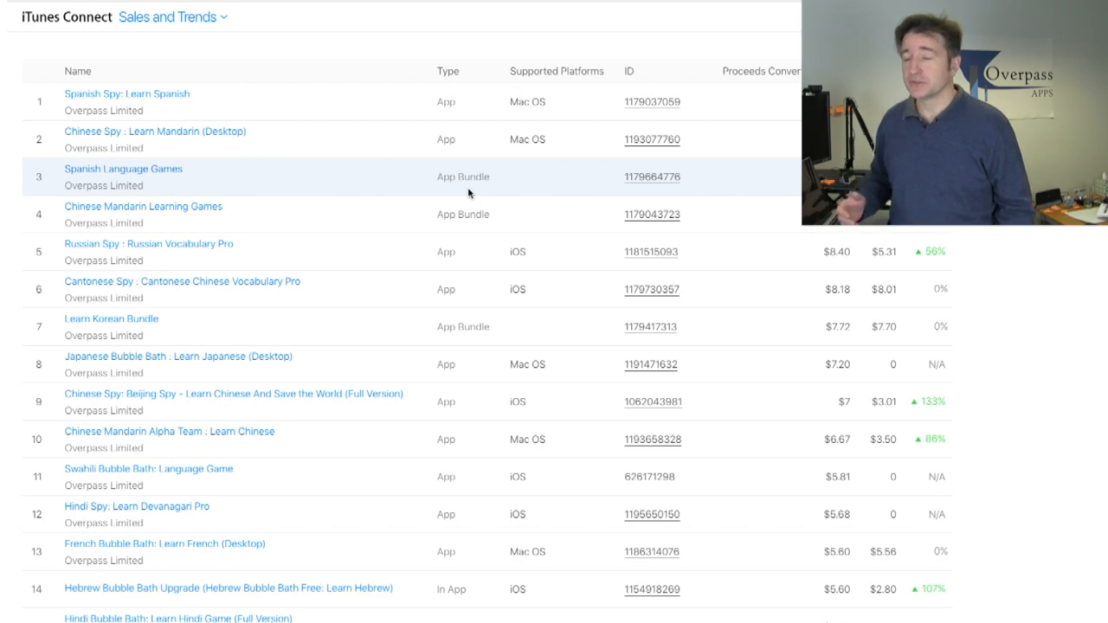
scroll("down", 3)
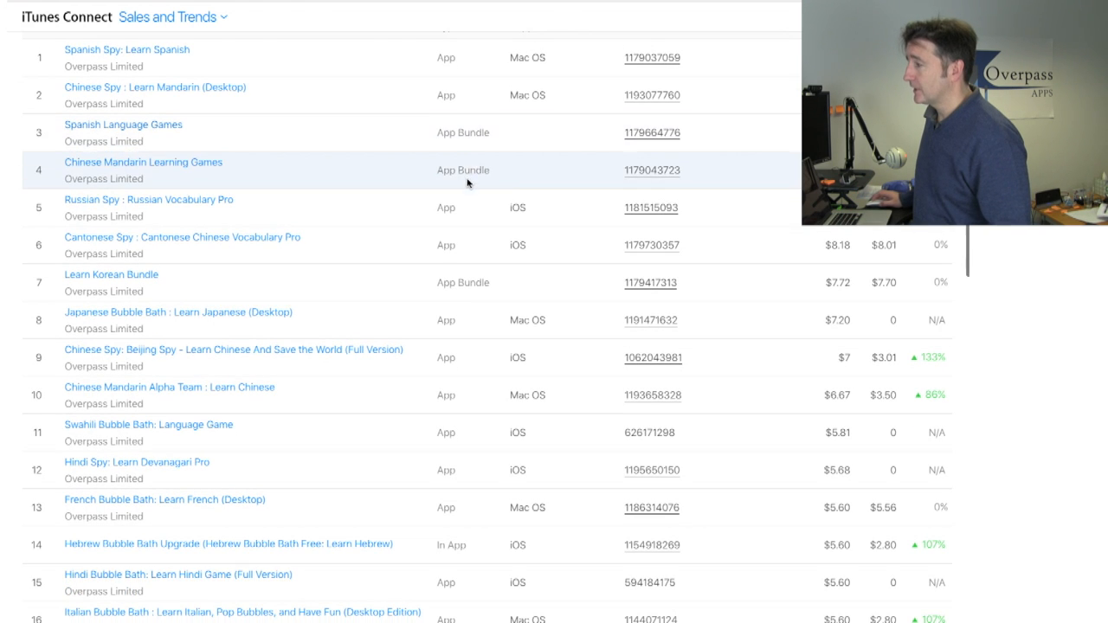
scroll("down", 3)
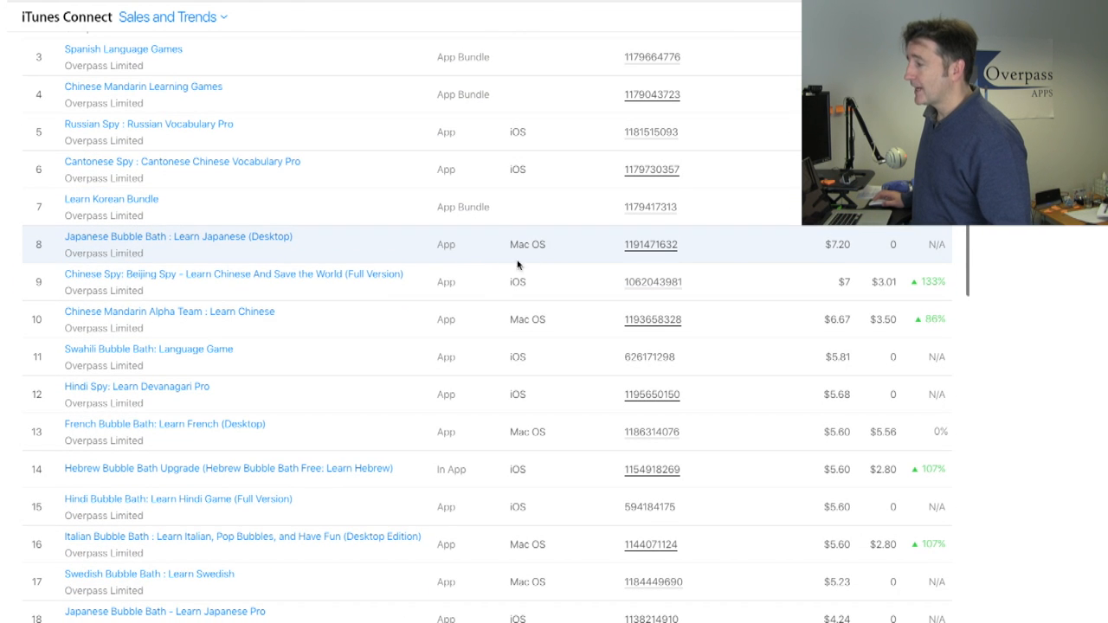
scroll("down", 3)
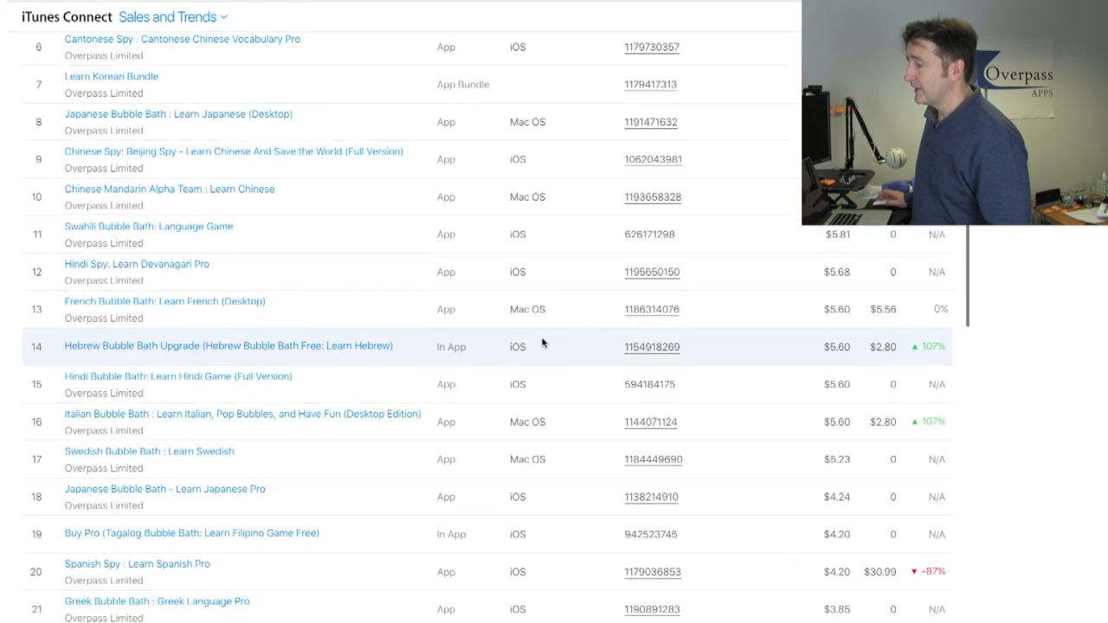
scroll("down", 3)
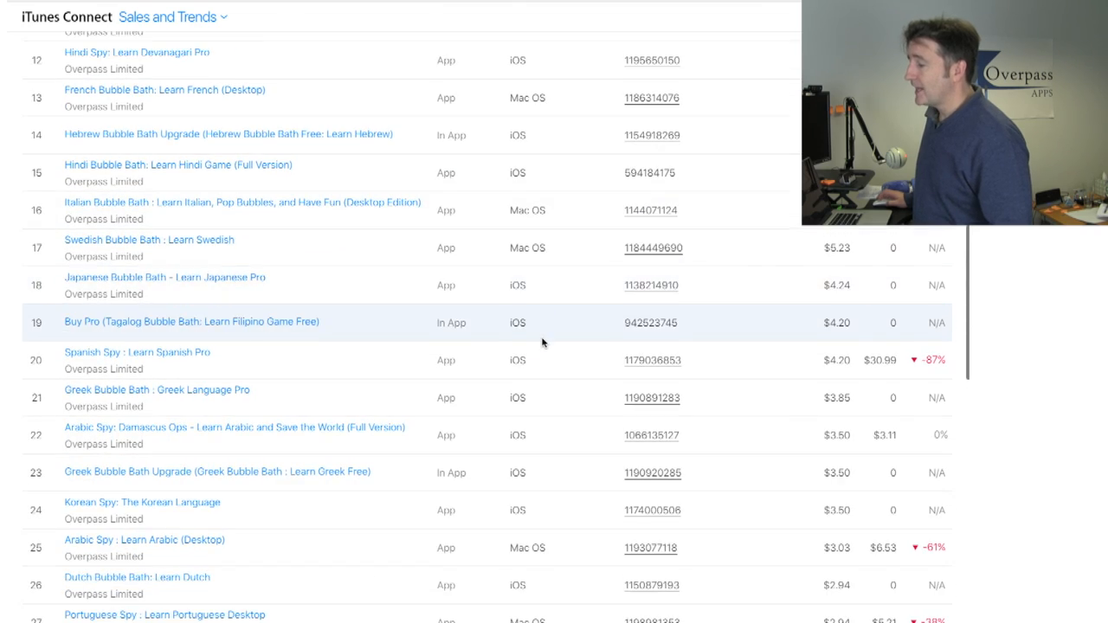
scroll("down", 3)
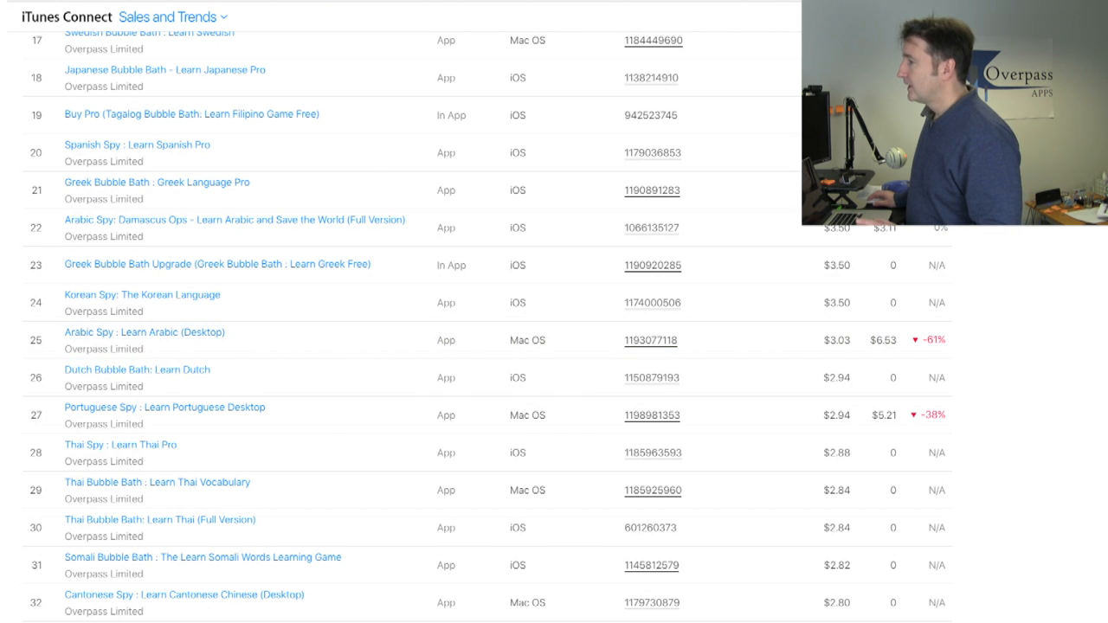
scroll("up", 3)
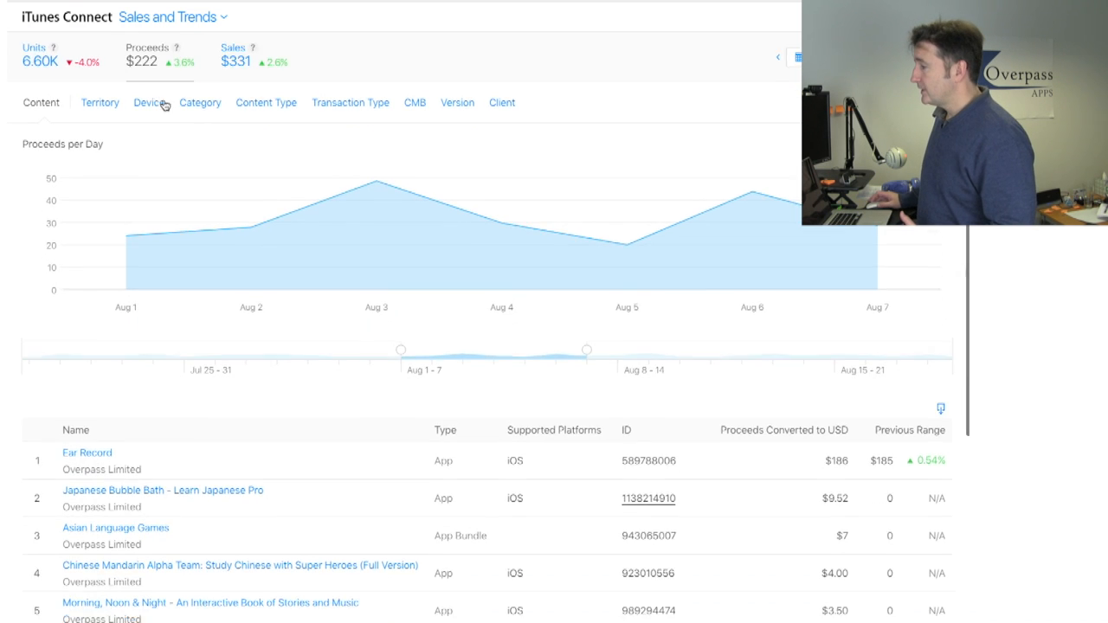
Browse the 40-plus Aug 1–7 products, including Mac apps and in-app purchases, down to $2.10.
scroll("down", 3)
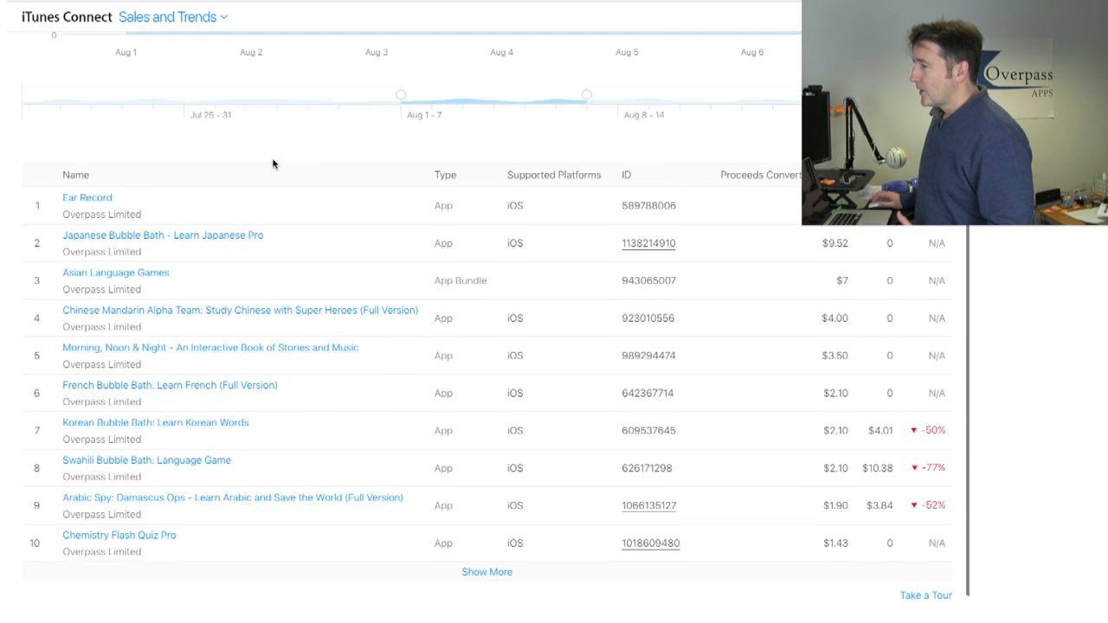
scroll("down", 3)
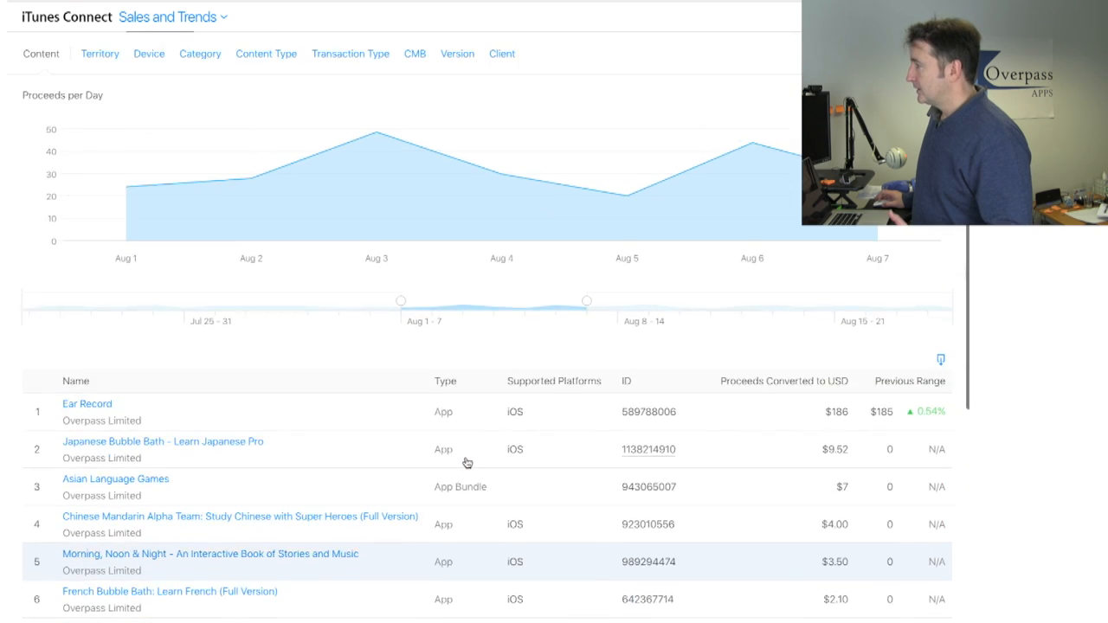
scroll("down", 3)
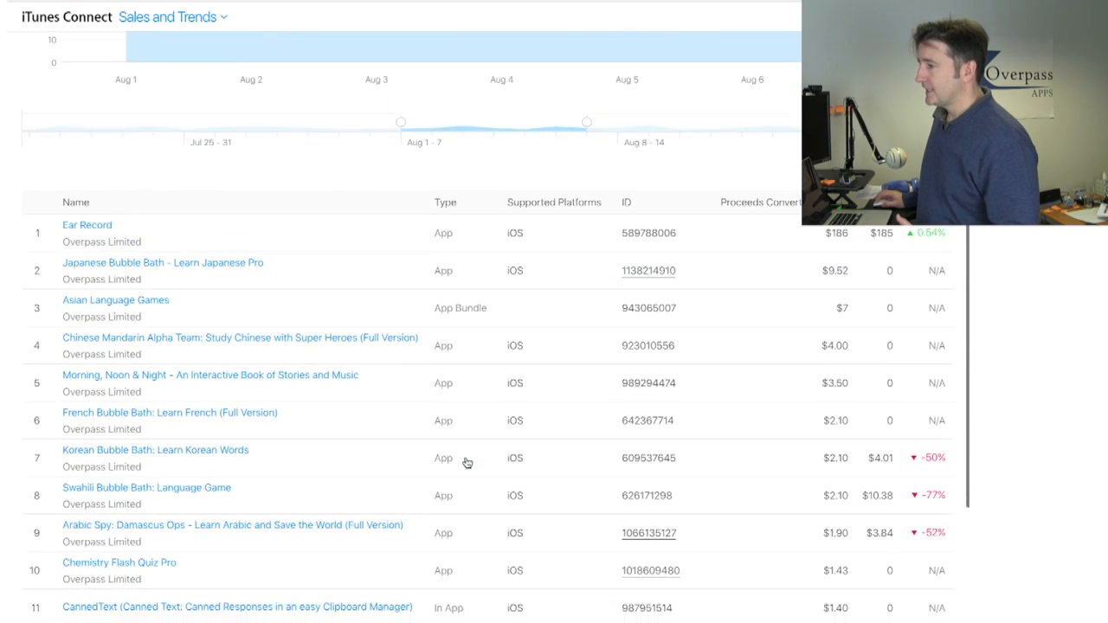
scroll("down", 3)
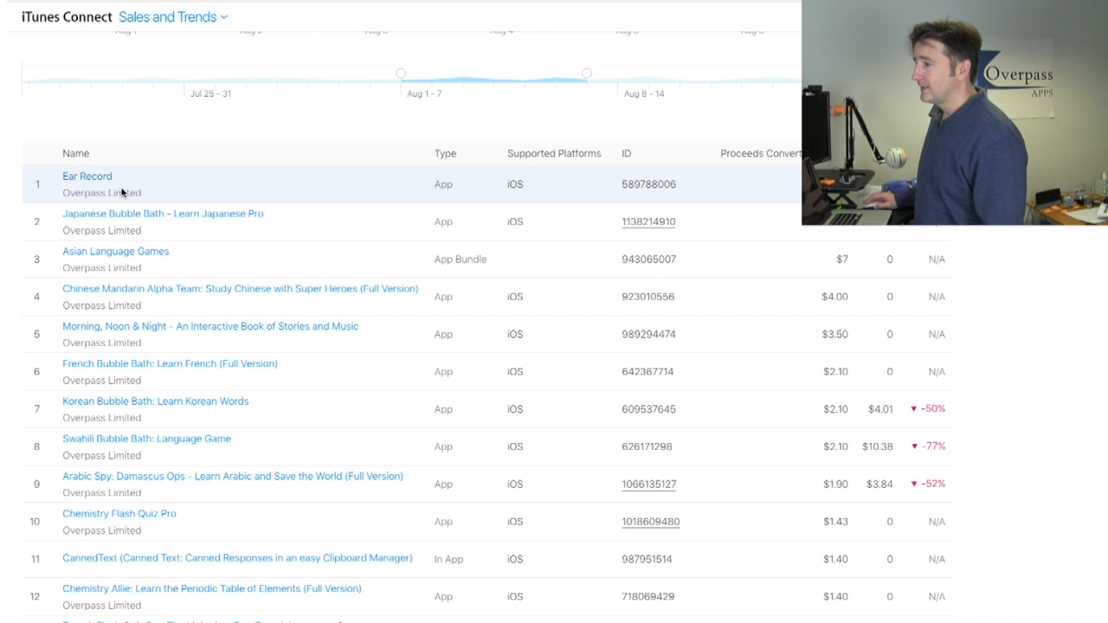
mouse_move(449, 185)
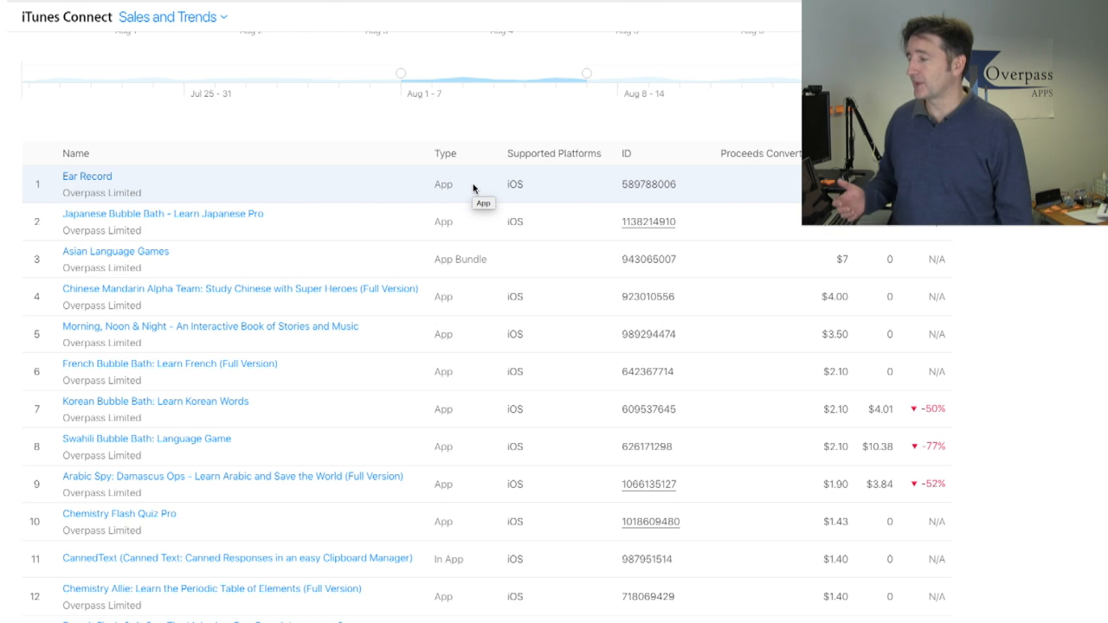
scroll("down", 3)
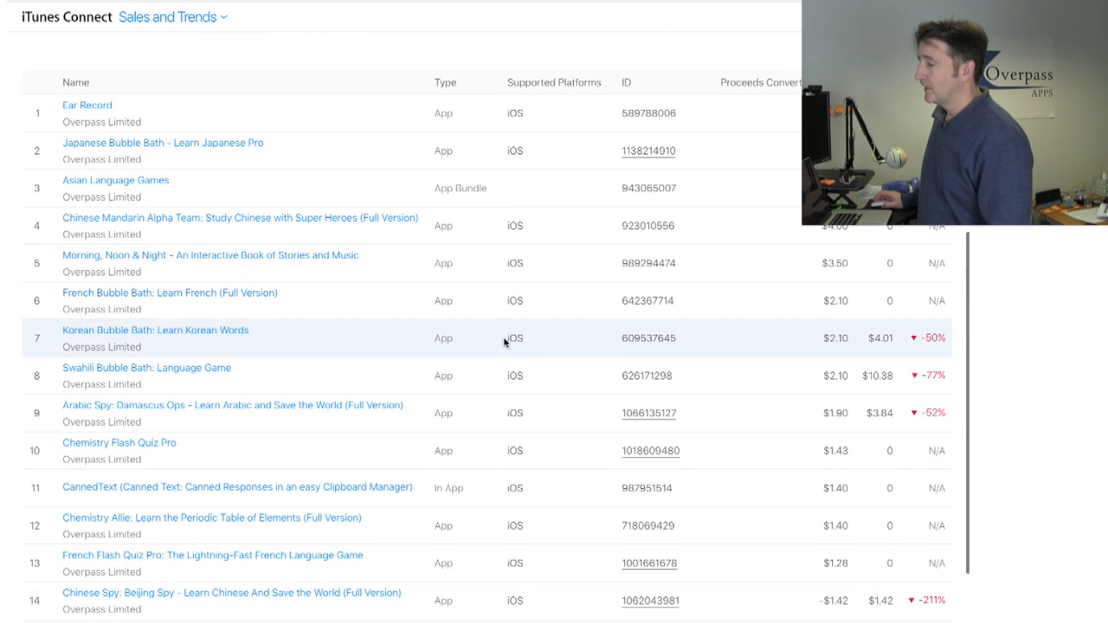
scroll("down", 3)
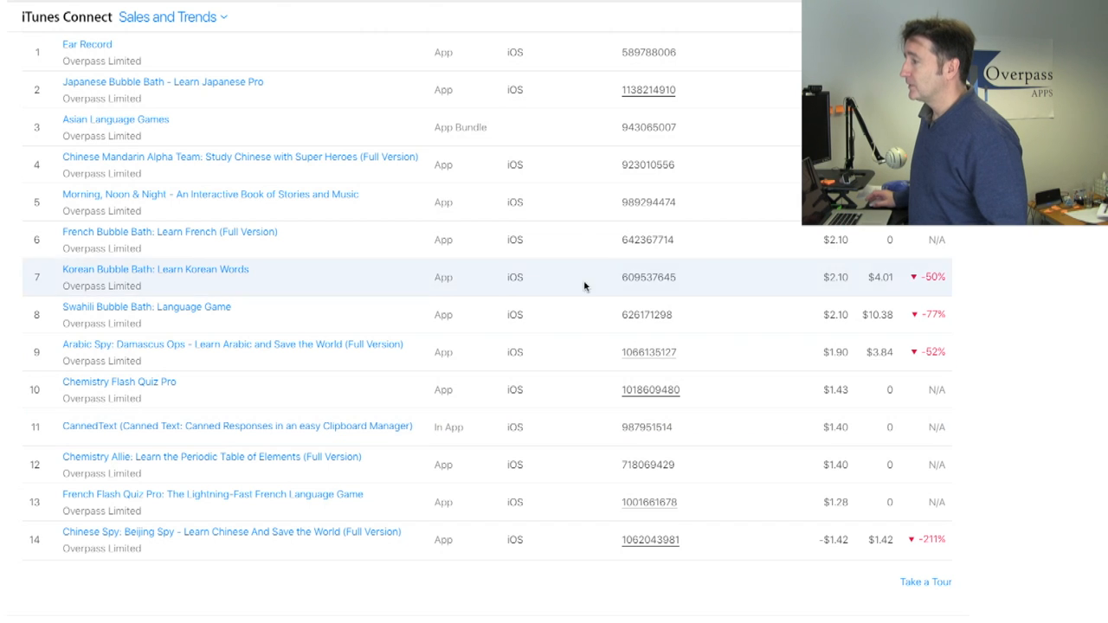
scroll("down", 3)
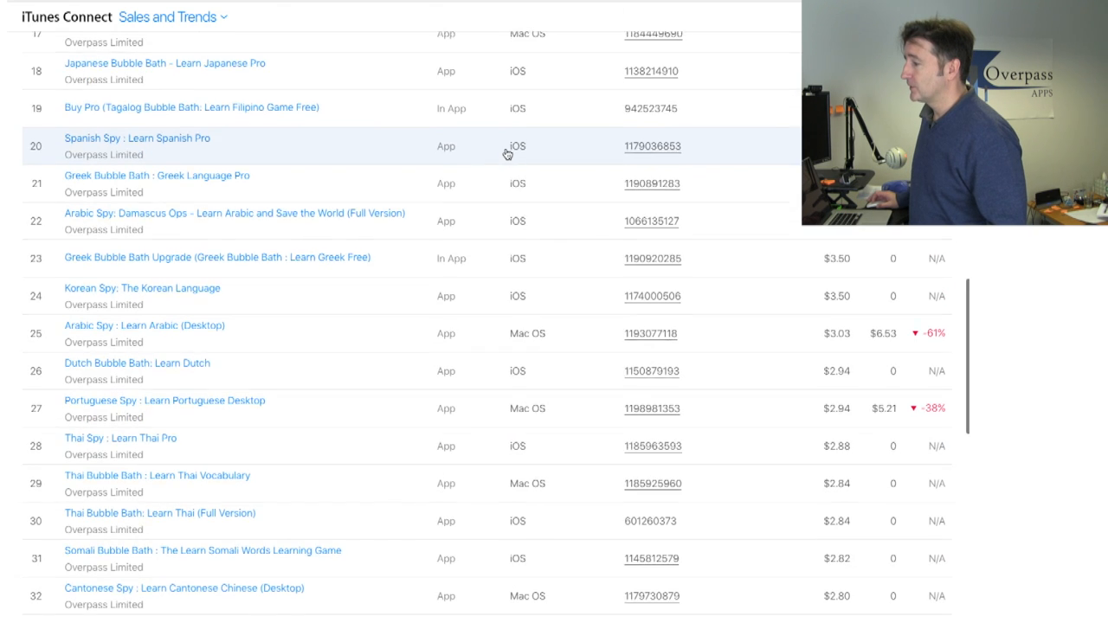
scroll("down", 3)
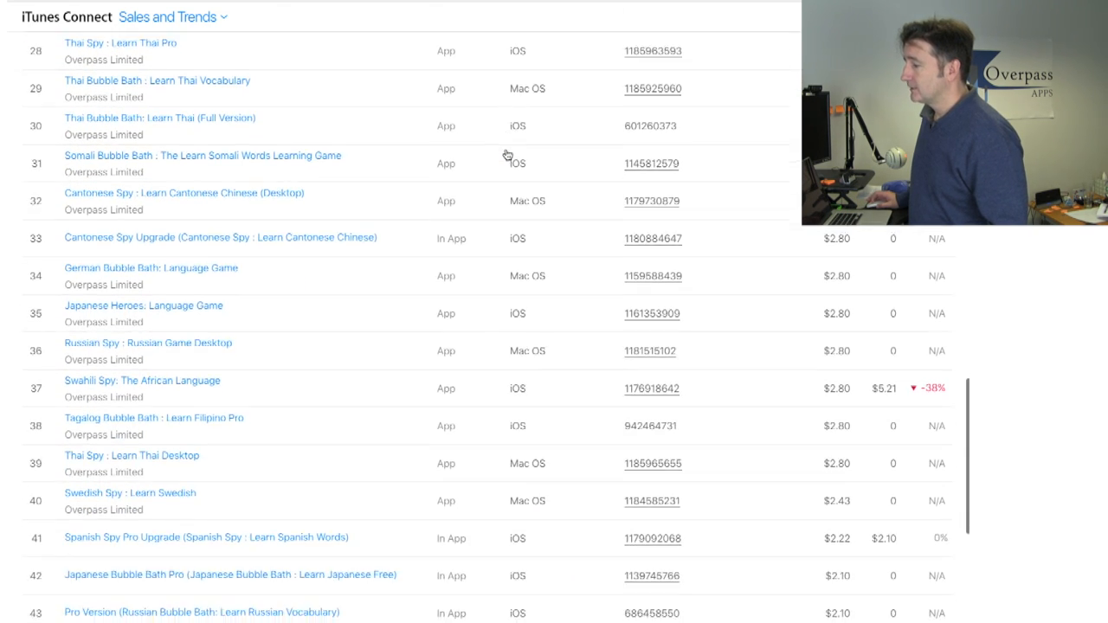
scroll("down", 3)
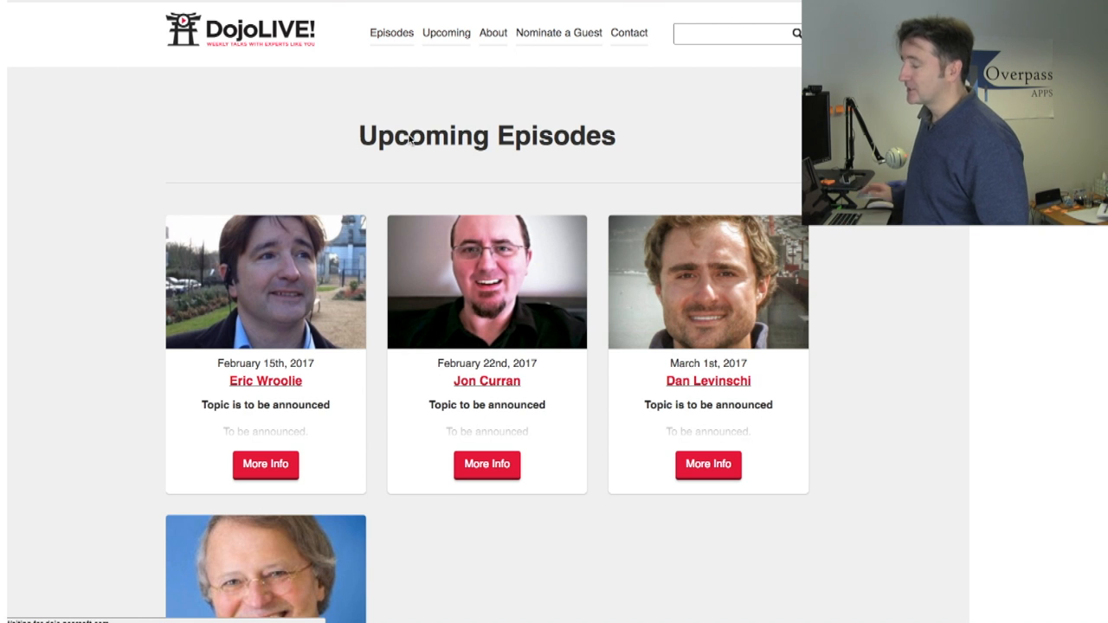
Show Past Episodes and scroll the interview cards from February 2017 back to November 2016.
left_click(392, 33)
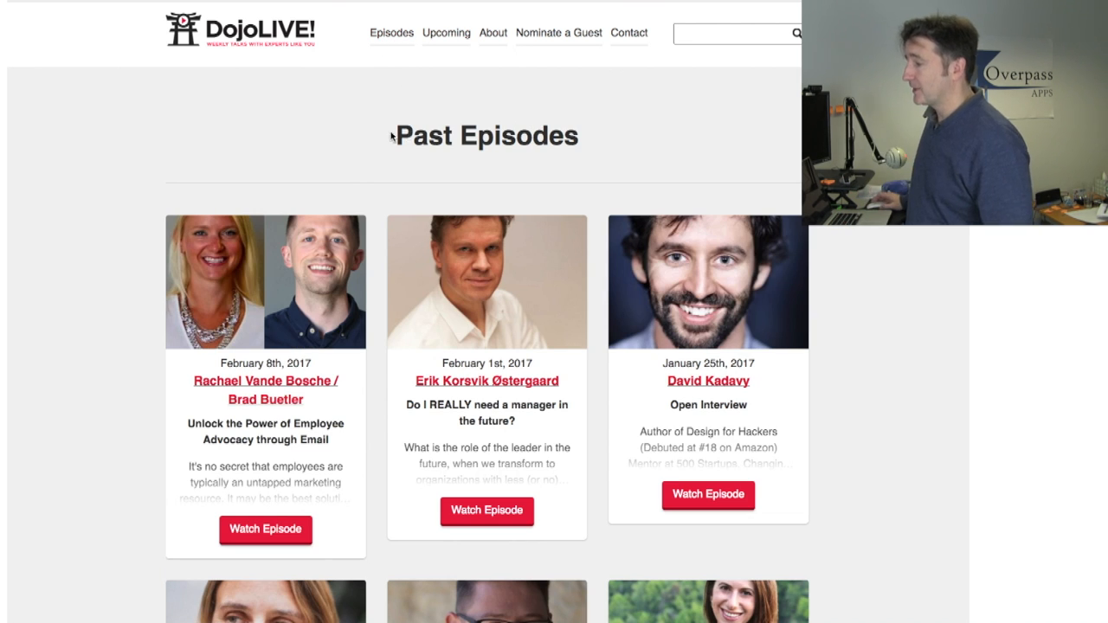
scroll("down", 3)
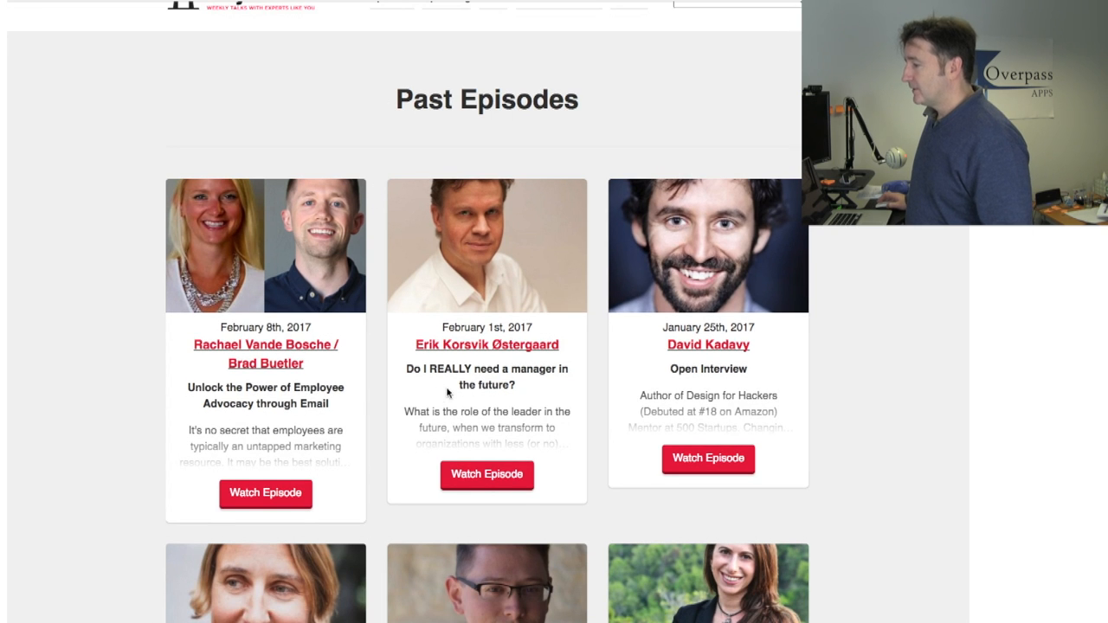
scroll("down", 3)
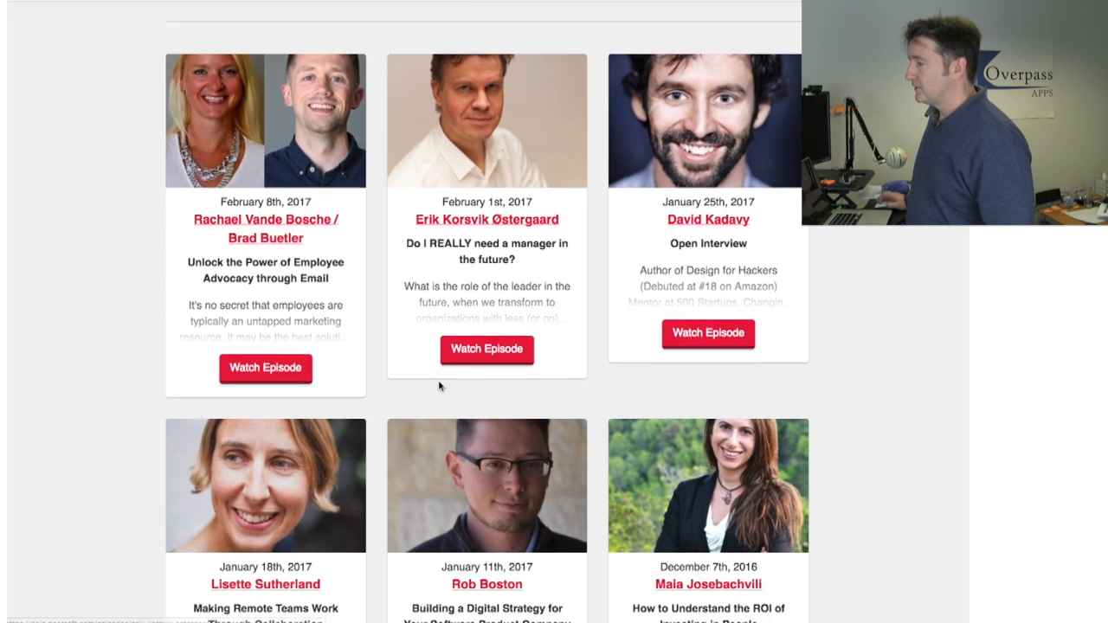
scroll("down", 3)
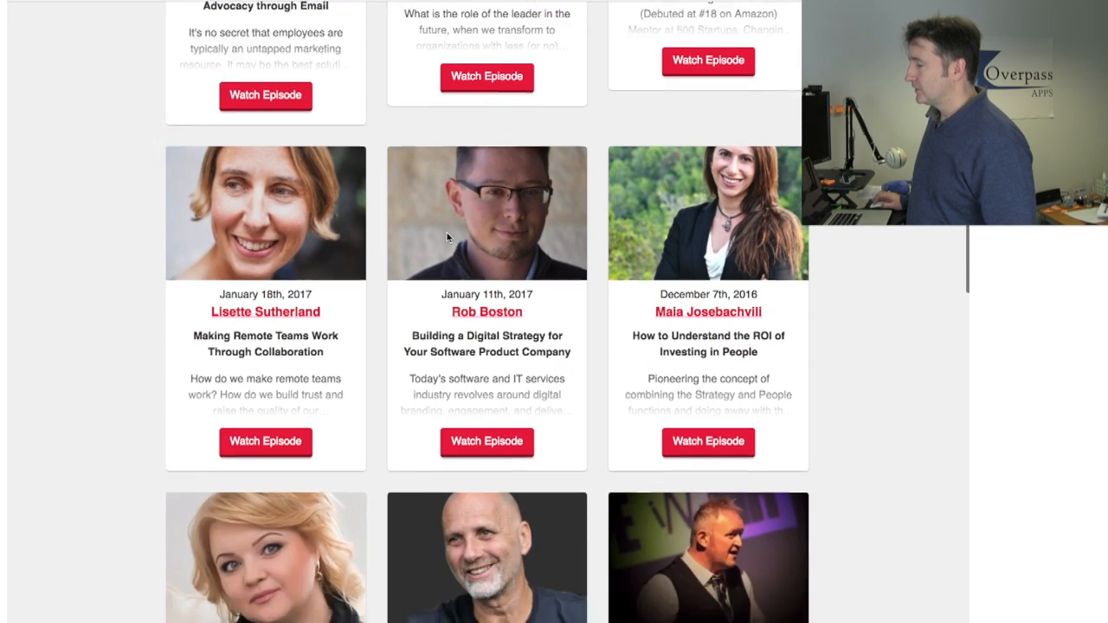
scroll("down", 3)
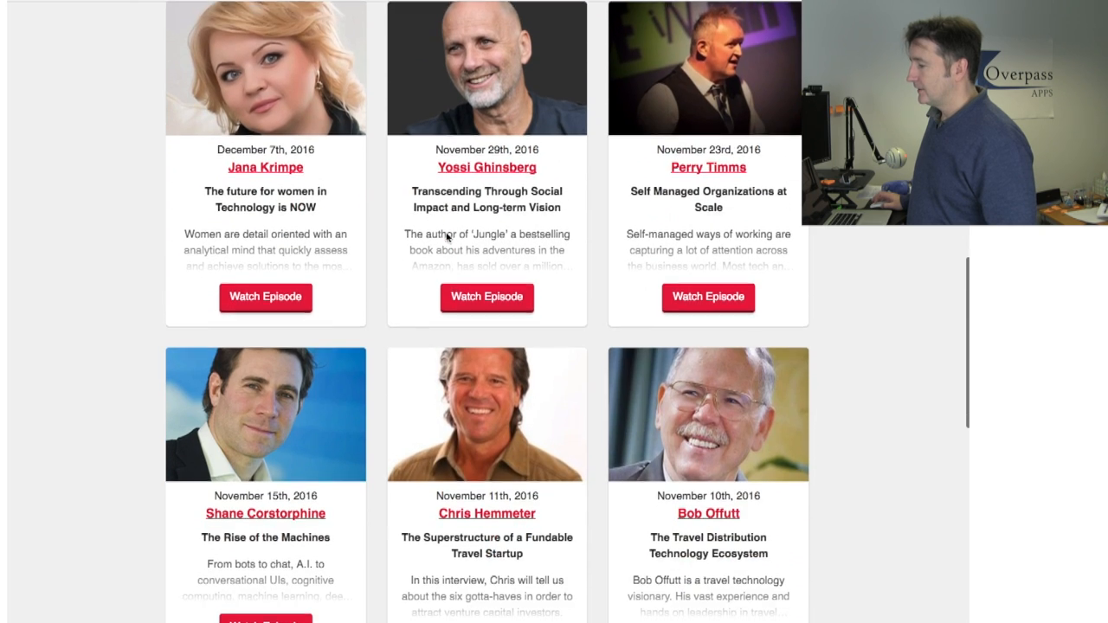
scroll("down", 3)
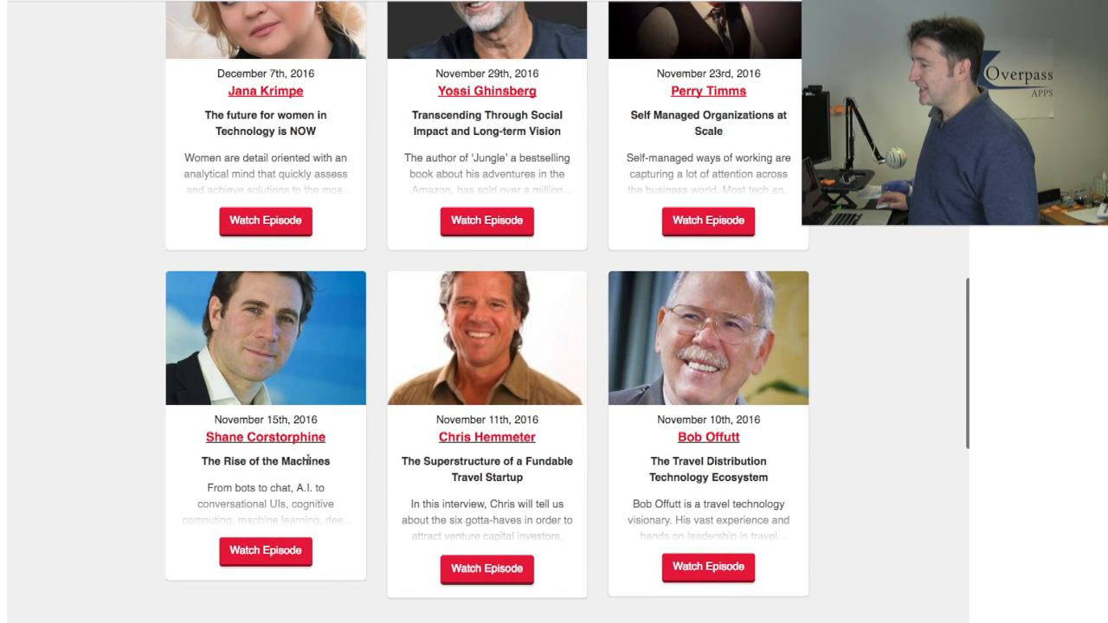